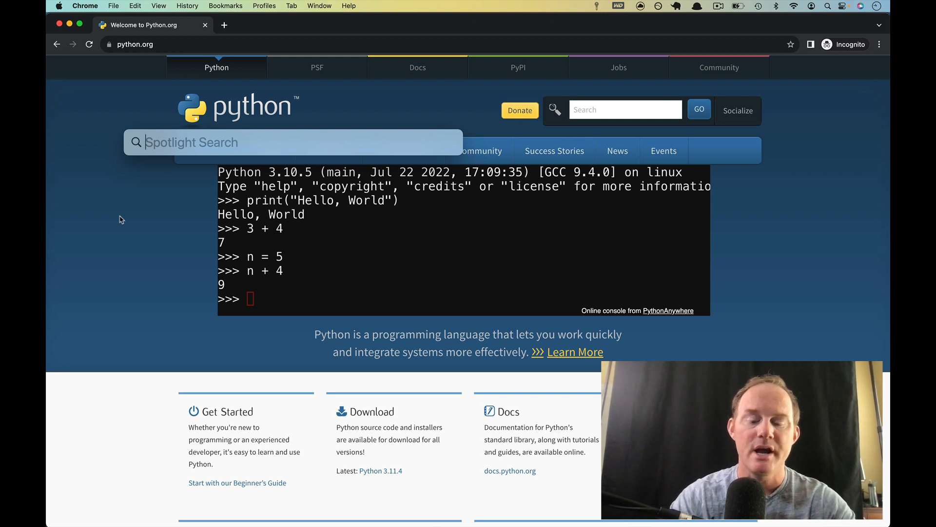
- Launch the Terminal application from Spotlight by searching 'terminal'
text(terminal)
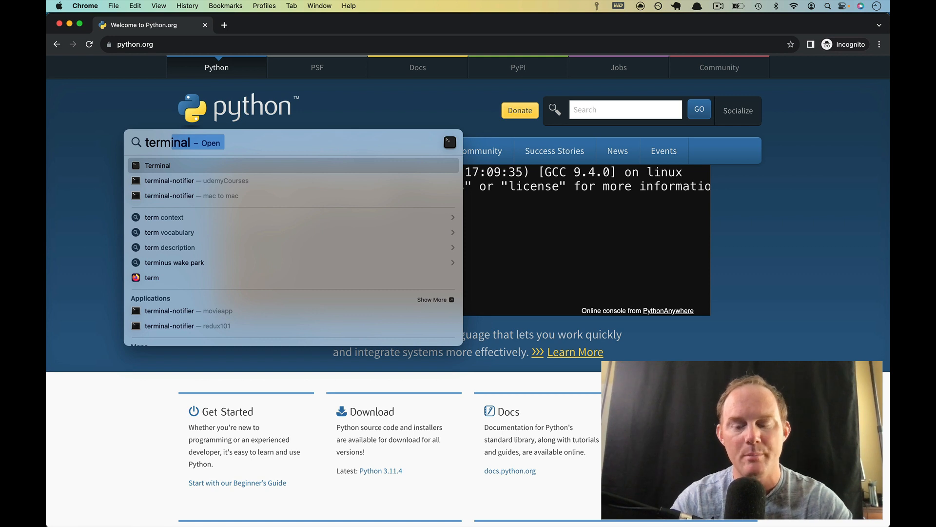
click(156, 166)
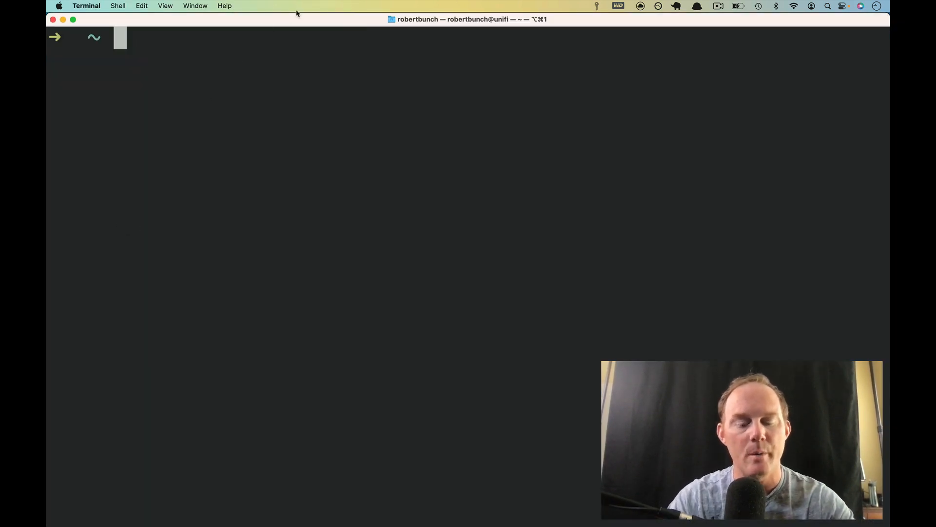
- Run 'python --version' (not found) and 'python3 --version' (3.9.1), then start python3
text(python --version)
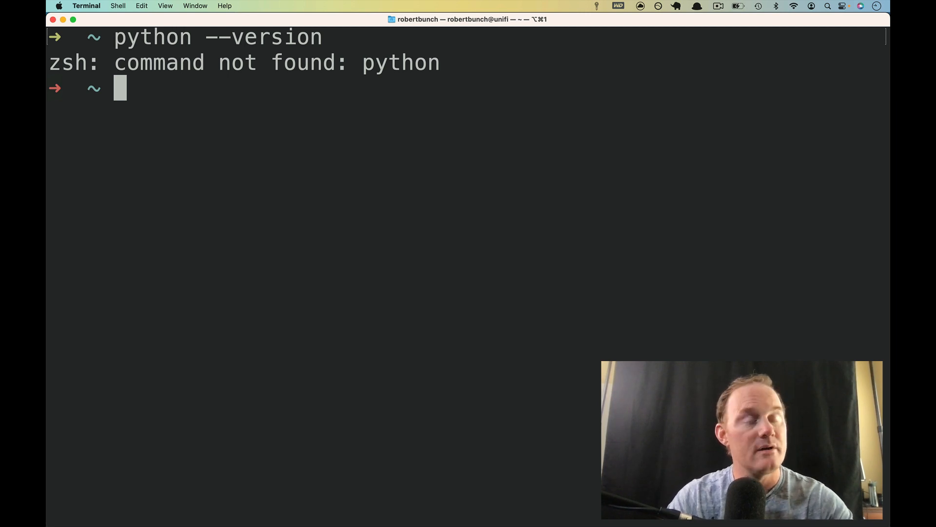
text(pyt)
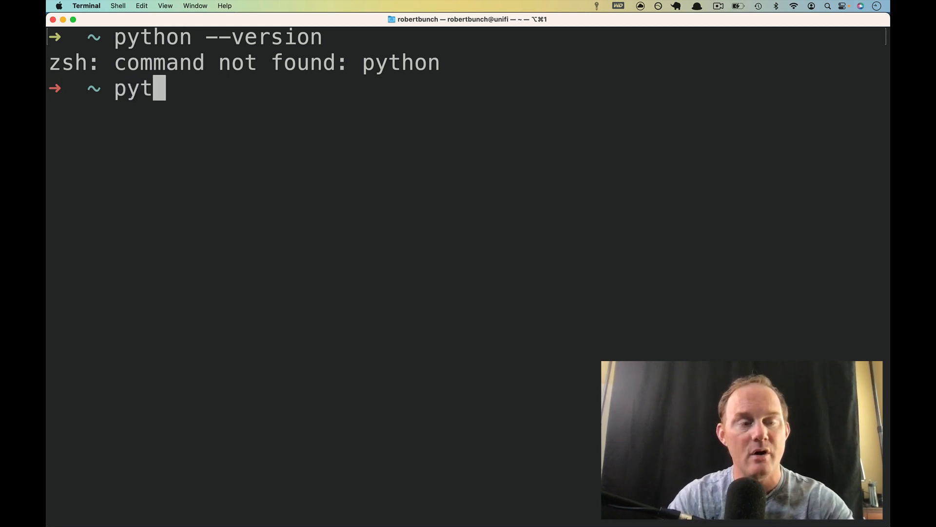
text(hon3 --version)
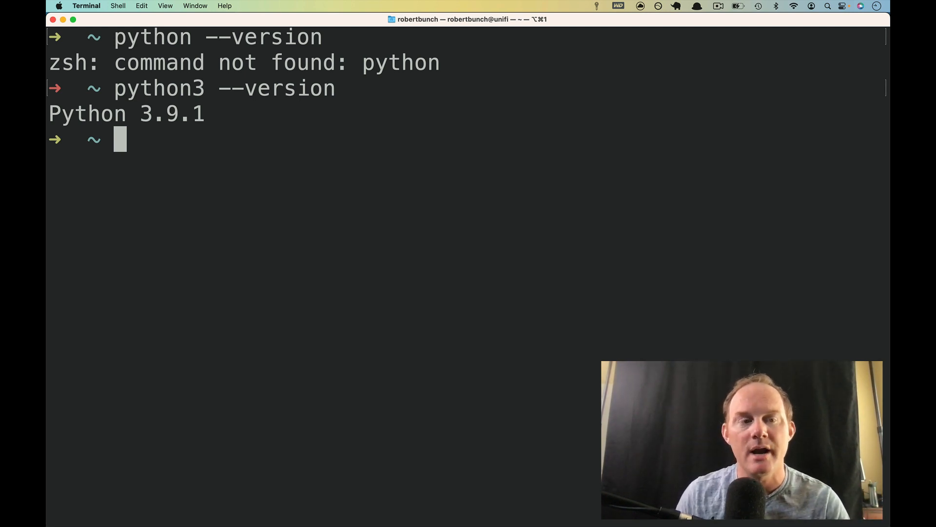
text(pyto)
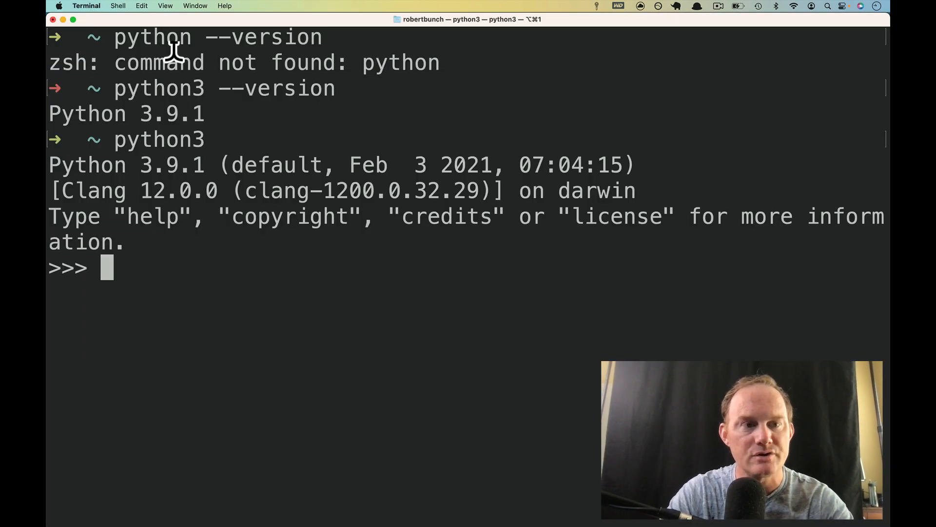
- Run print("Hello, World") in the Python 3.9.1 interactive shell
text(pr)
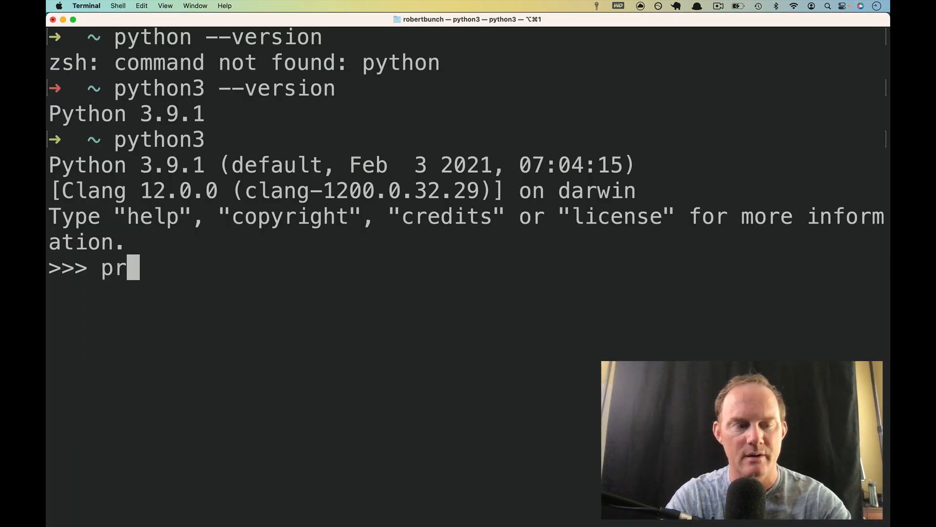
text(int())
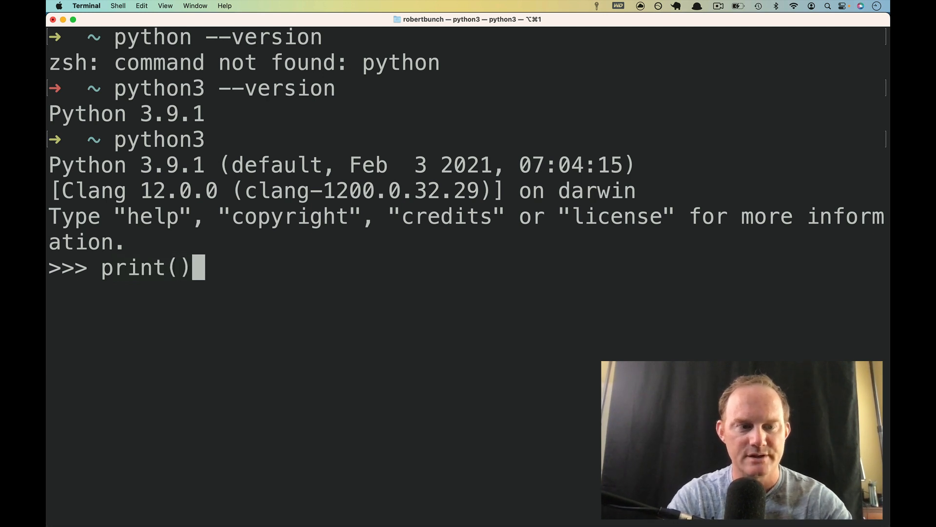
text(")
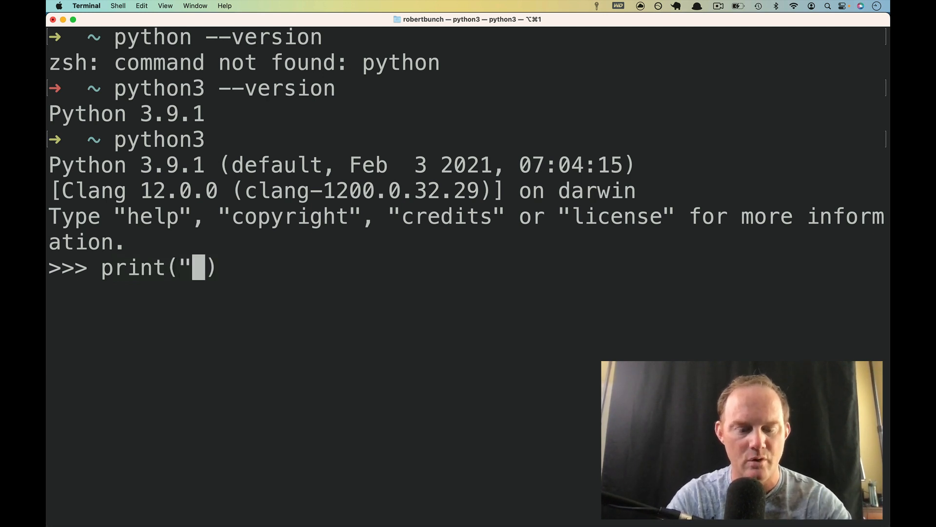
text(Hello, World)
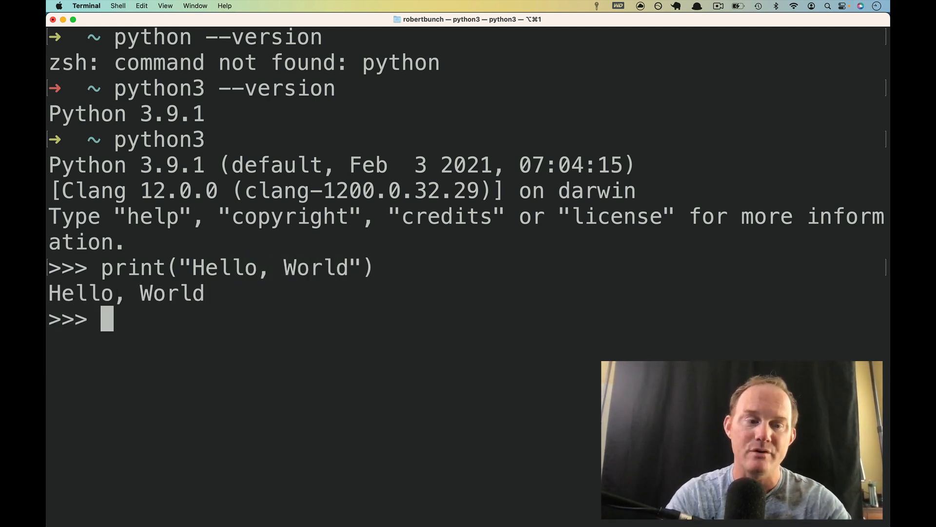
- Quit Python with exit() and begin a print("Hello, World") line at the zsh prompt
text(exit)
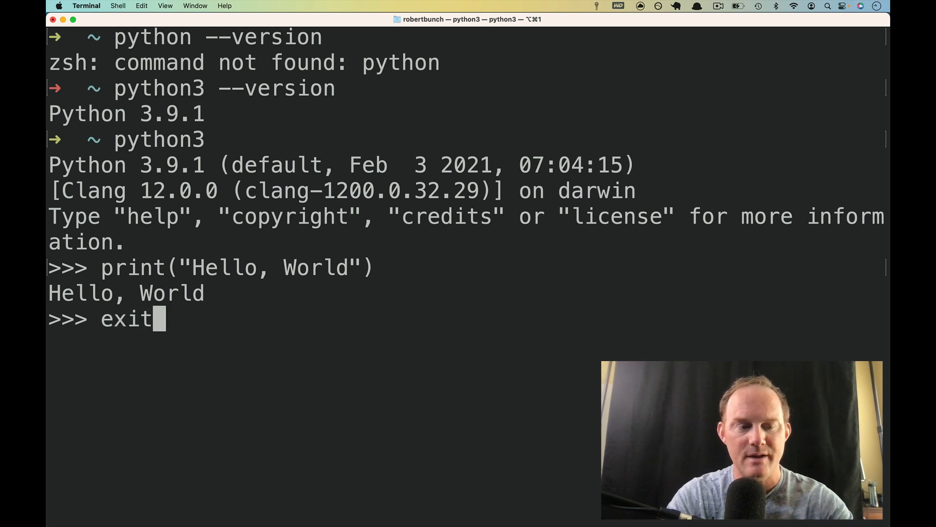
text(())
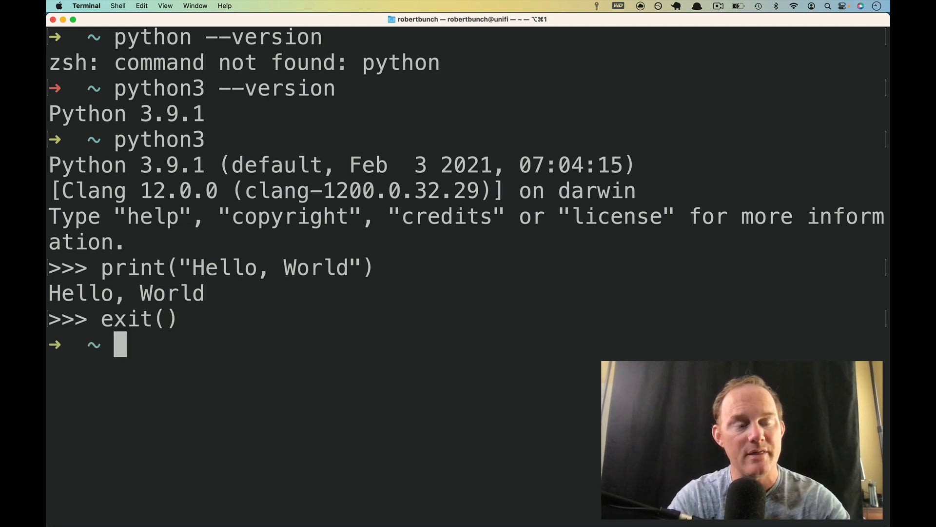
text(print(")
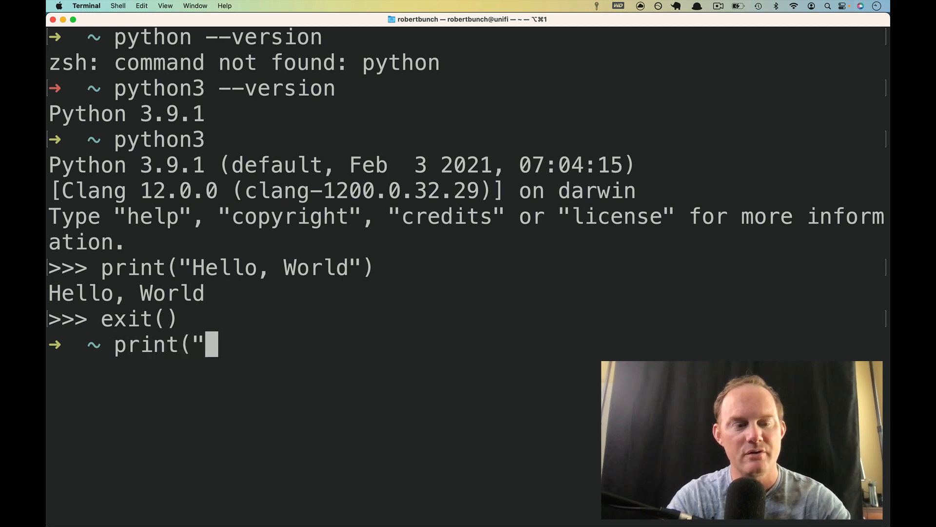
text(Hello, World")
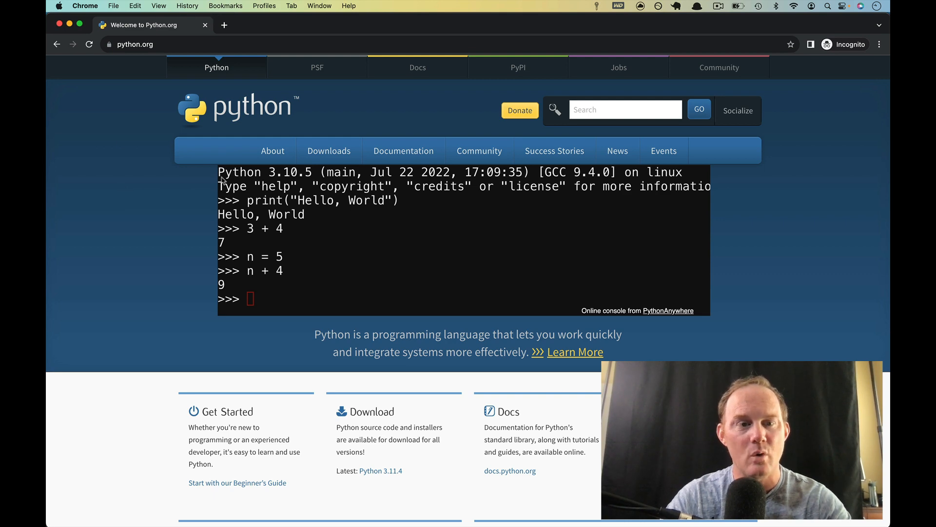
- Download the Python 3.11.4 macOS installer from the python.org Downloads page
click(328, 150)
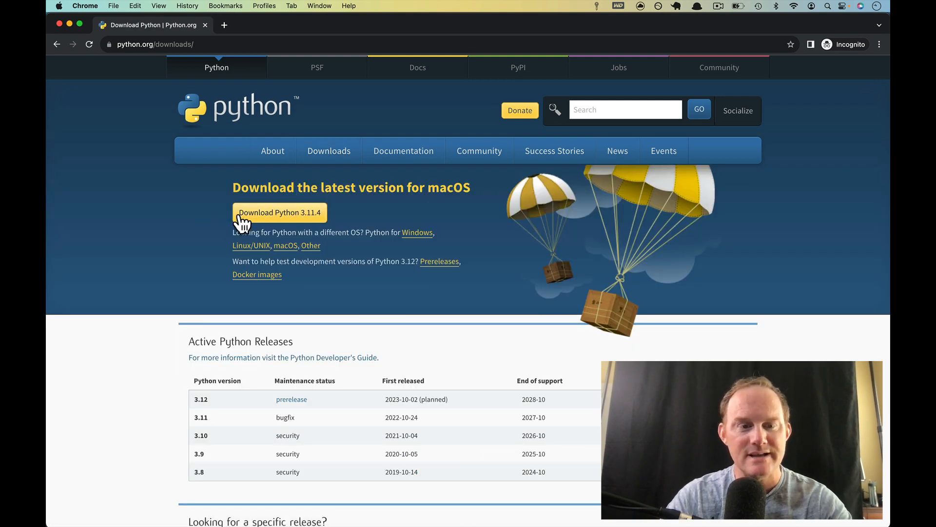
mouse_move(307, 255)
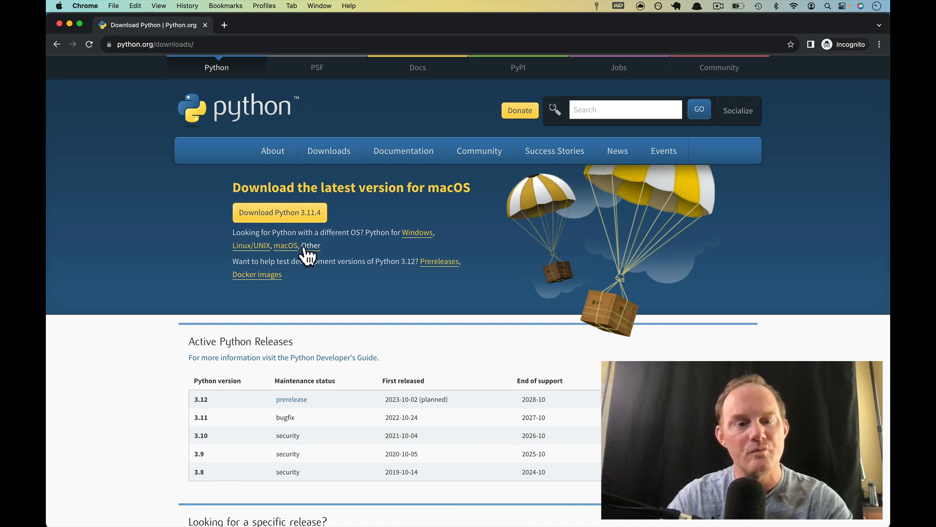
mouse_move(456, 194)
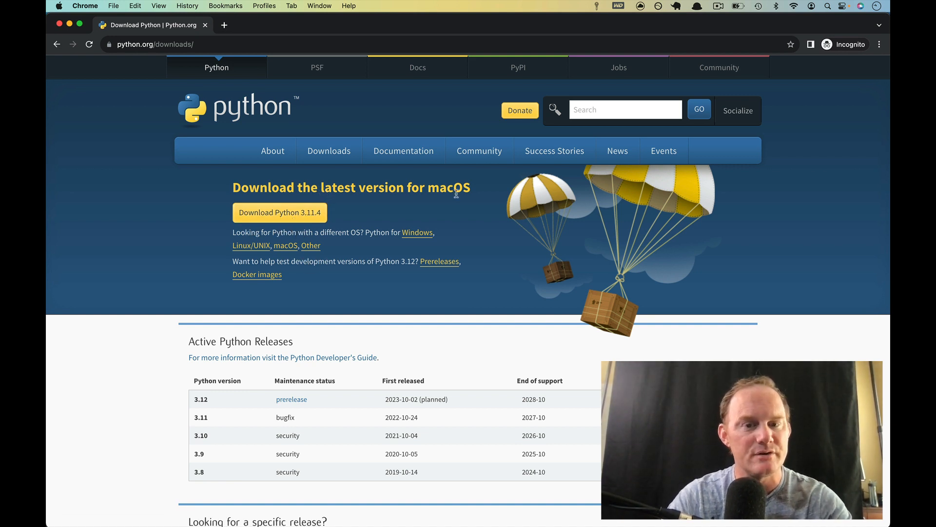
double_click(450, 188)
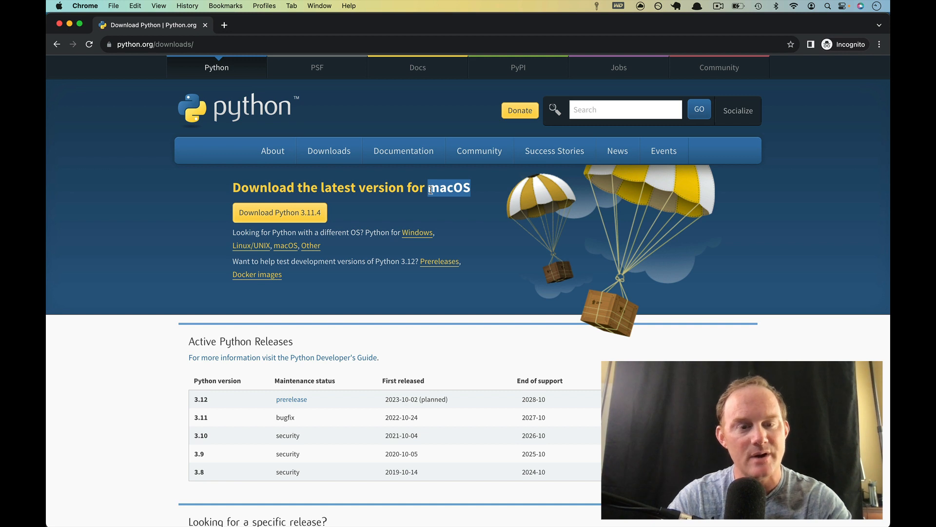
mouse_move(280, 211)
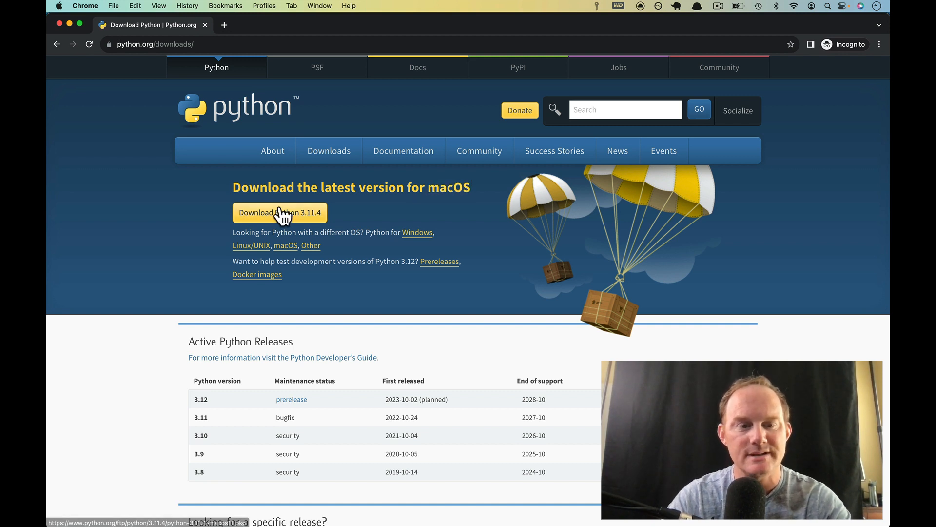
click(280, 212)
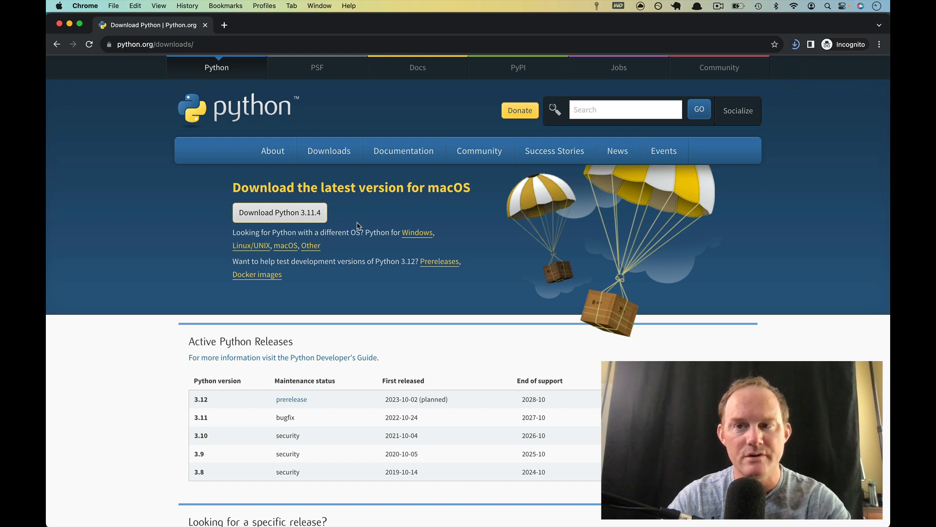
- Open the downloaded python-3.11.4-macos11.pkg from Chrome's downloads list
click(280, 212)
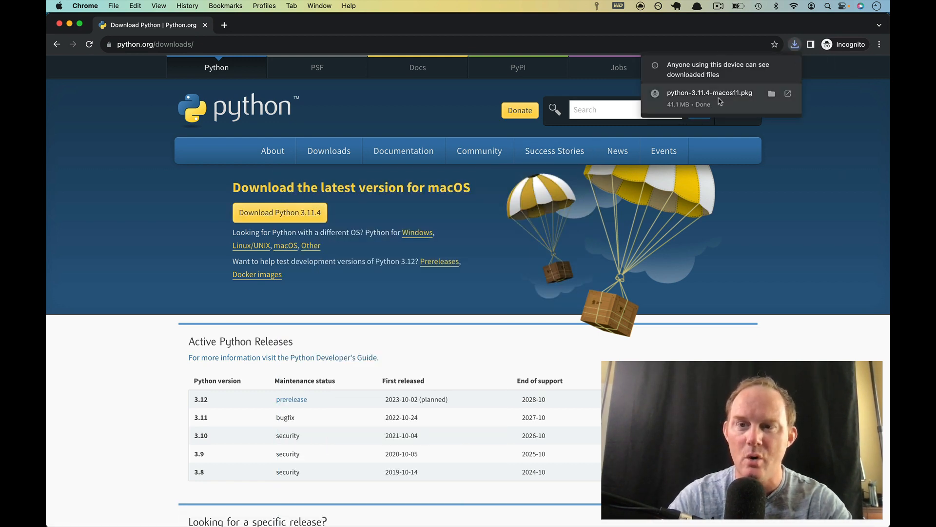
click(709, 93)
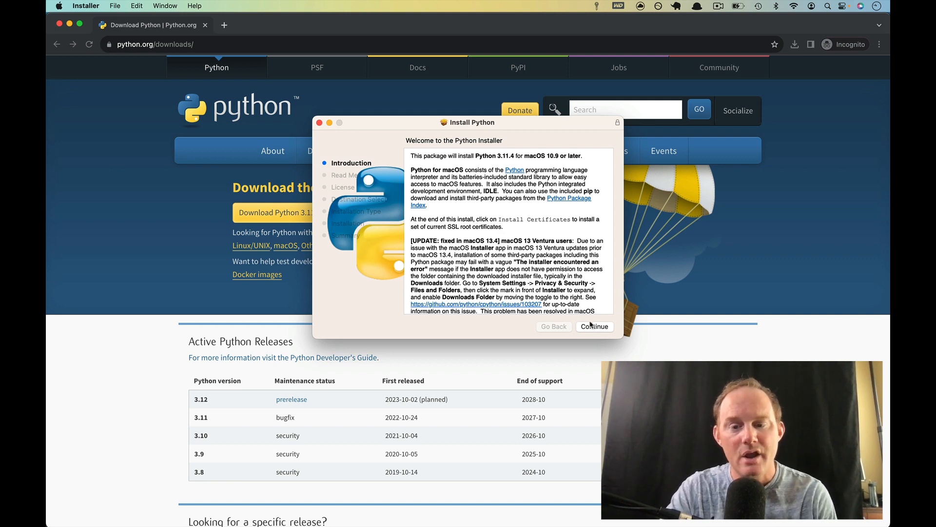
- Advance through the installer introduction and accept the Python license agreement
click(594, 326)
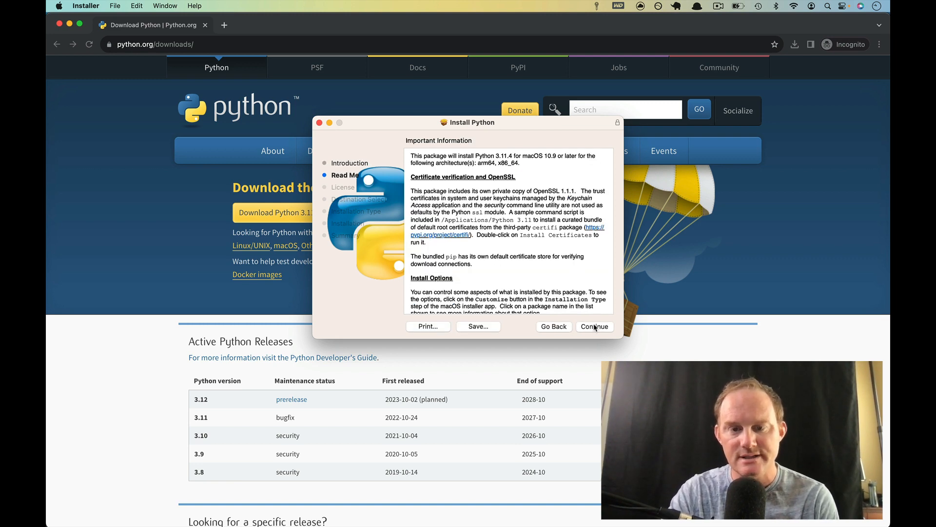
click(594, 326)
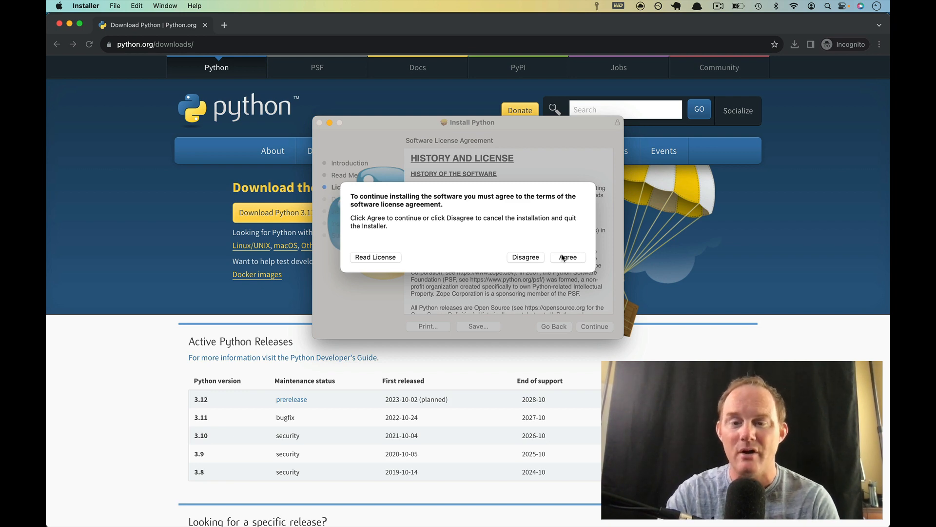
click(566, 256)
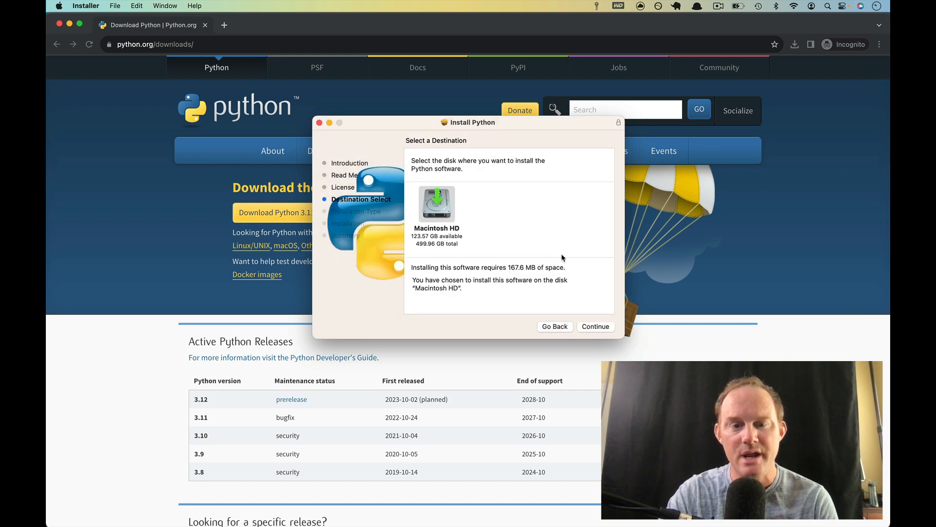
mouse_move(461, 260)
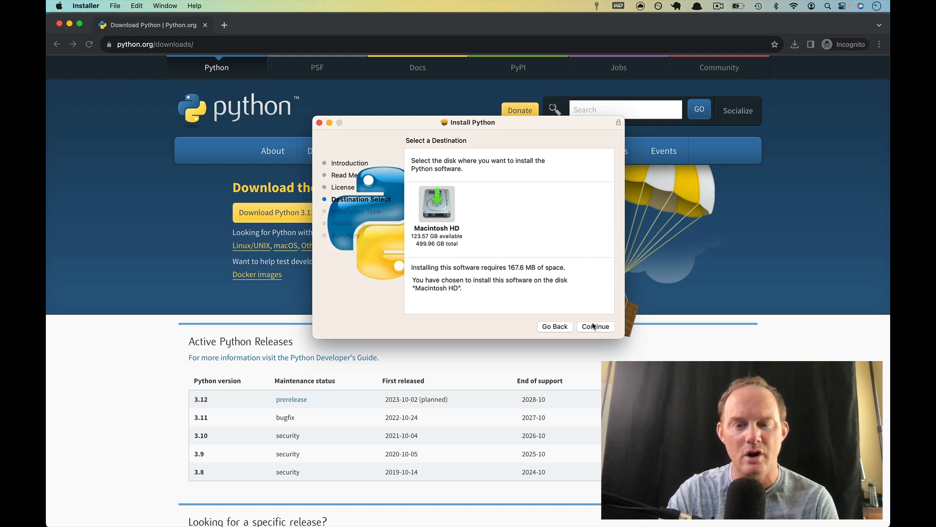
- Start the standard install on Macintosh HD and allow access to the Downloads folder
click(595, 327)
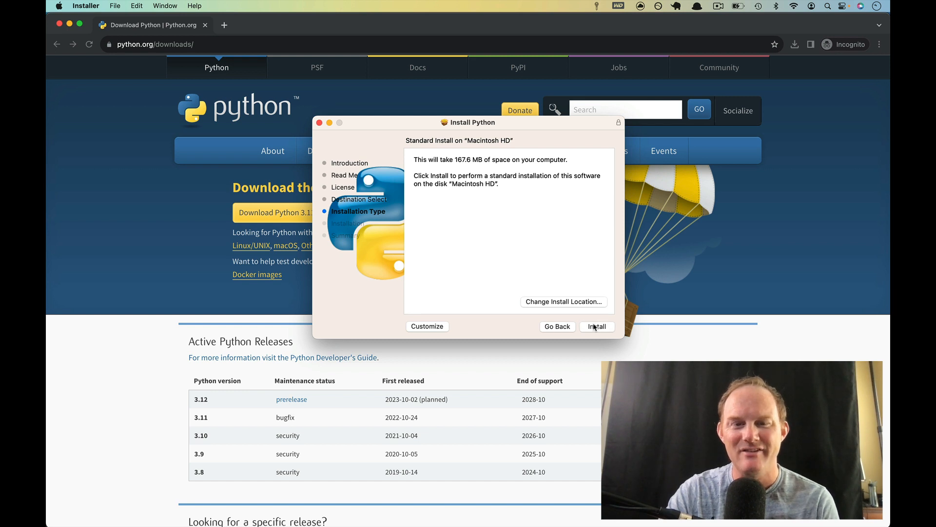
click(596, 325)
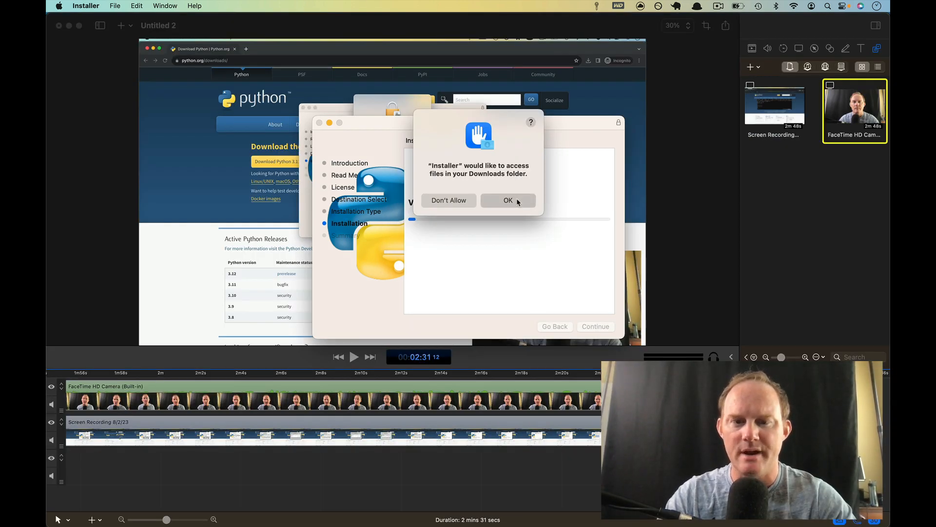
click(508, 200)
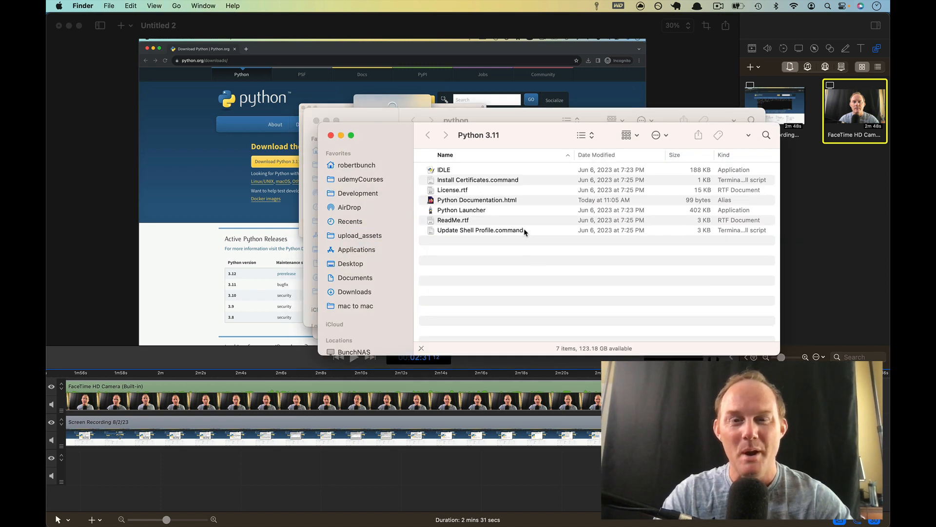
mouse_move(484, 143)
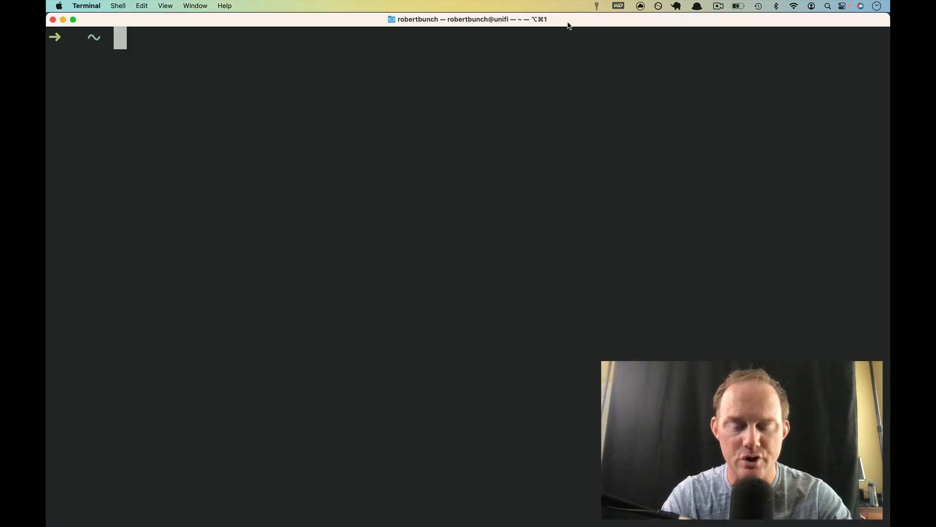
- Confirm 'python3 --version' reports 3.11.4, then evaluate 3 + 4 in the Python shell
text(python3 --version)
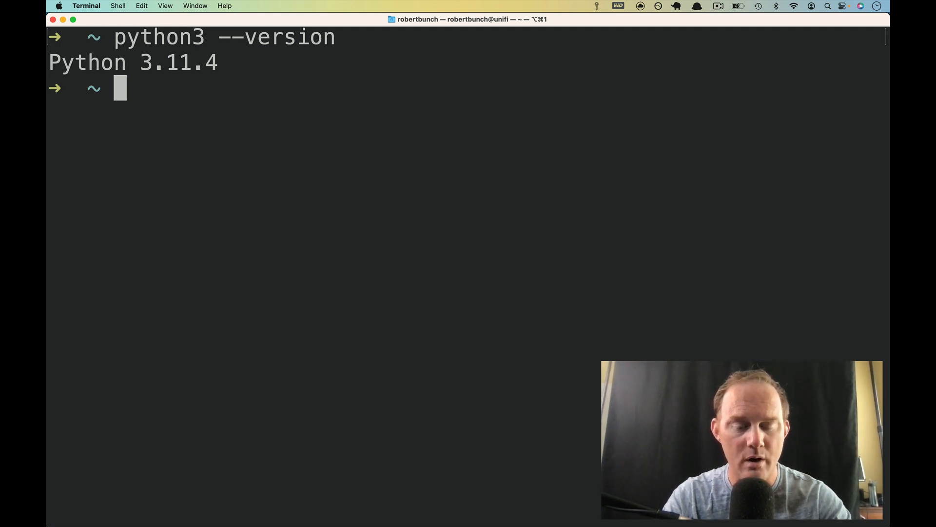
text(python3)
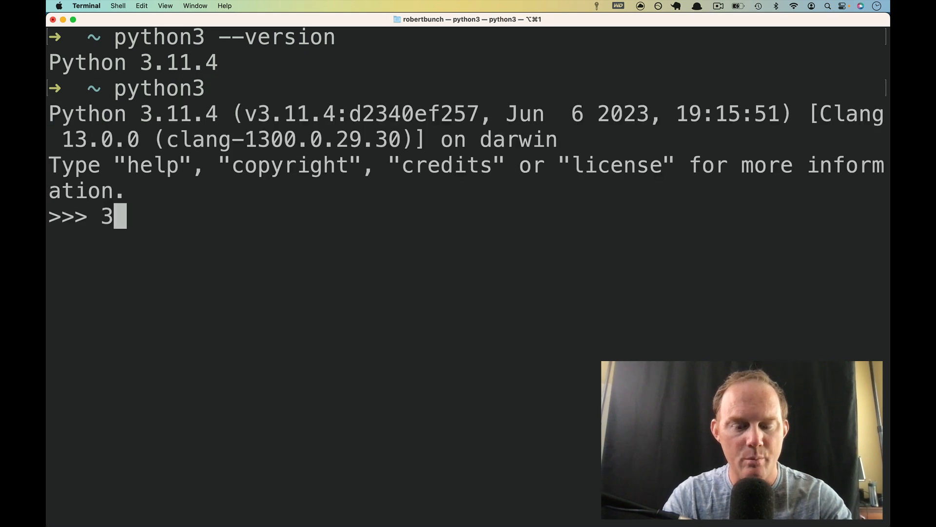
text(+ 4)
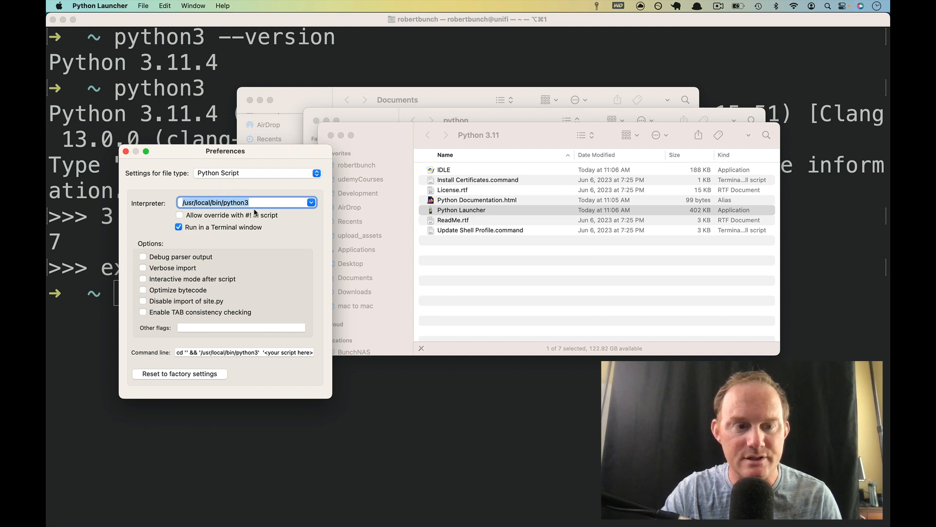
mouse_move(349, 17)
text(w)
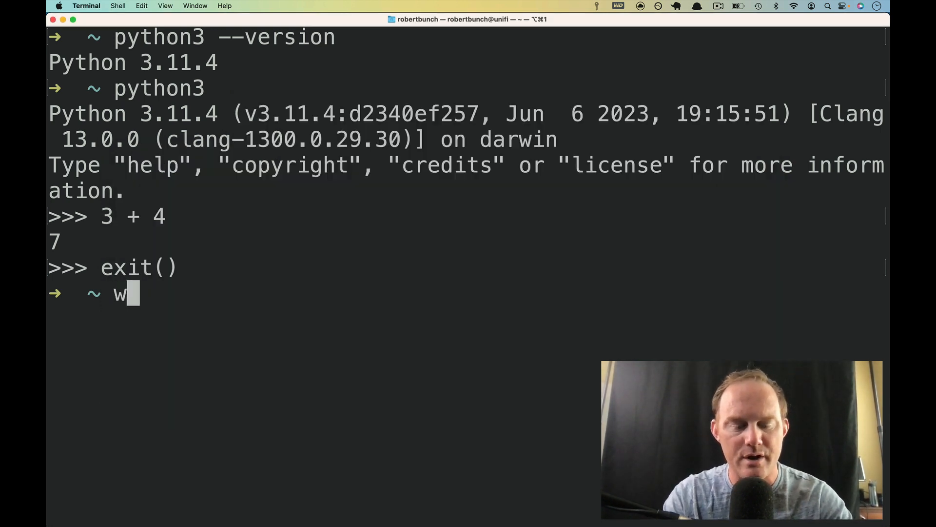
- Run 'which python3' to show it resolves to /usr/local/bin/python3
text(hich python3)
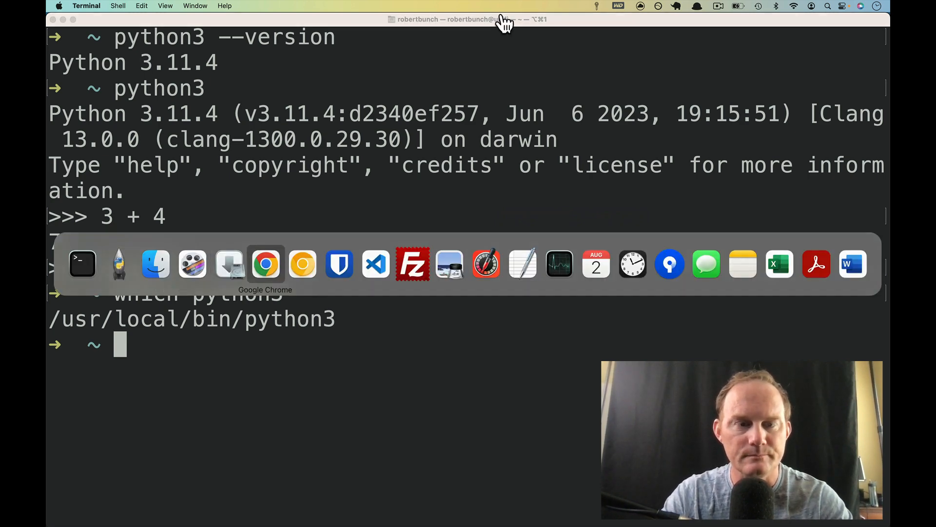
- Search Google for 'visual studio code' in Chrome and open code.visualstudio.com
click(265, 264)
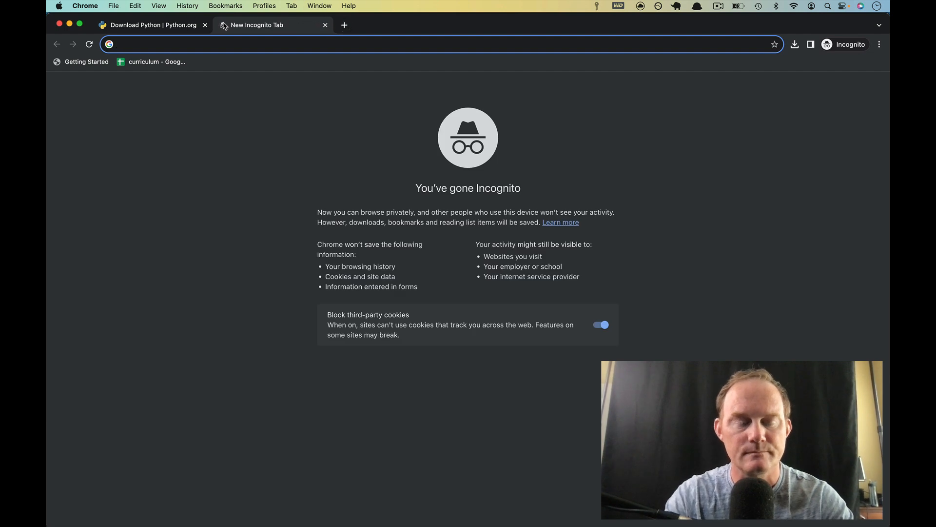
text(visual)
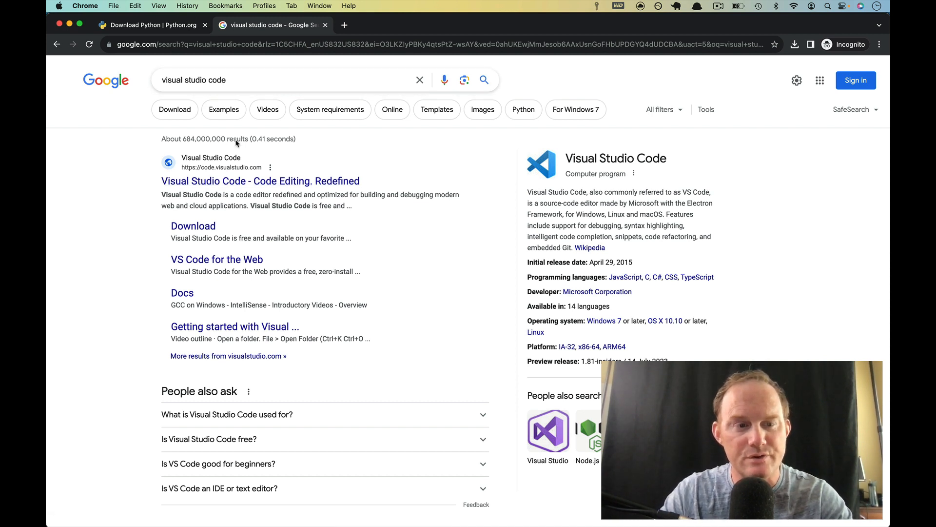
click(259, 181)
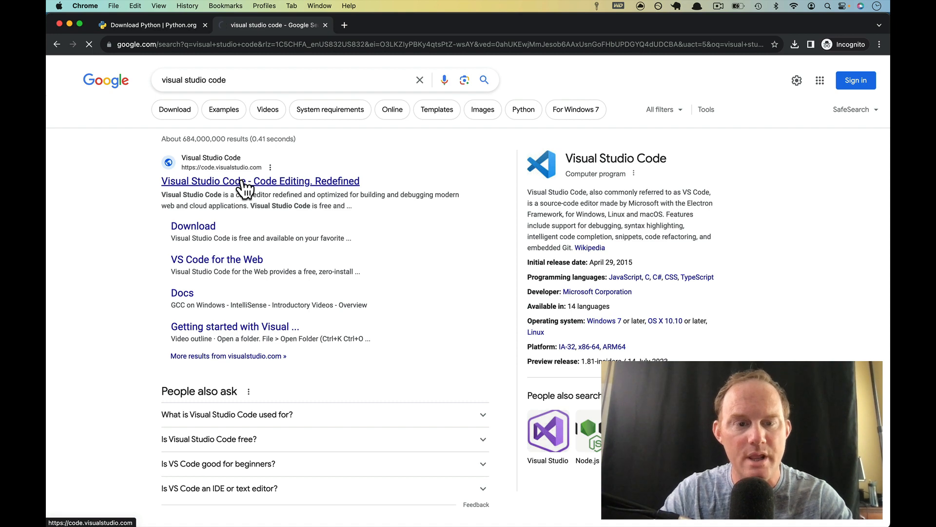
click(259, 182)
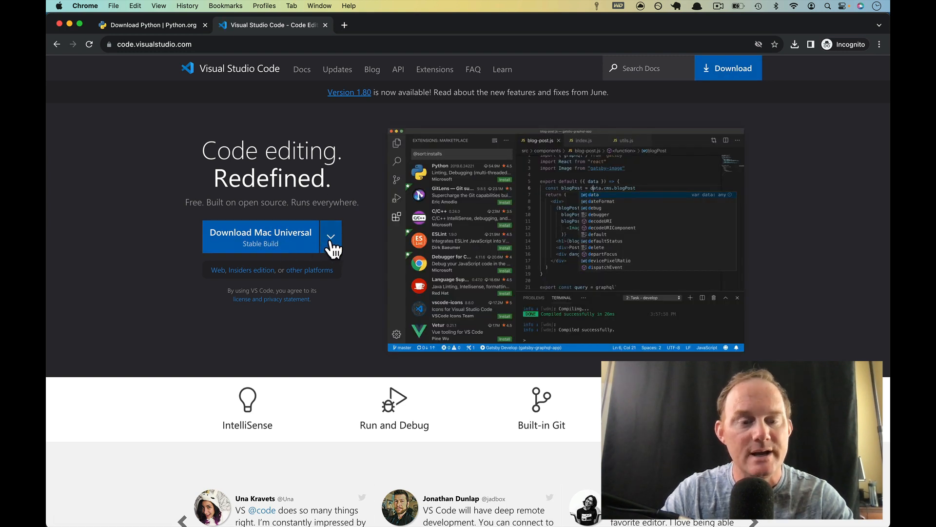
click(330, 236)
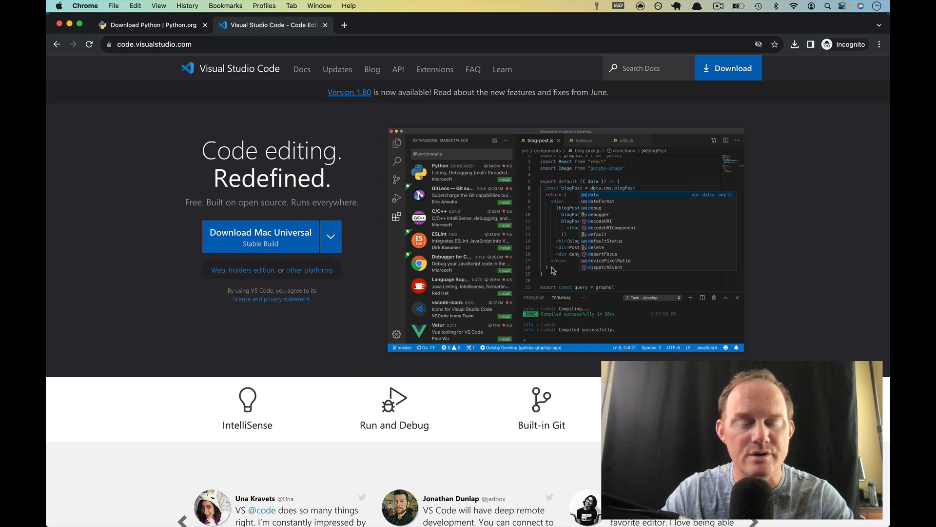
mouse_move(829, 244)
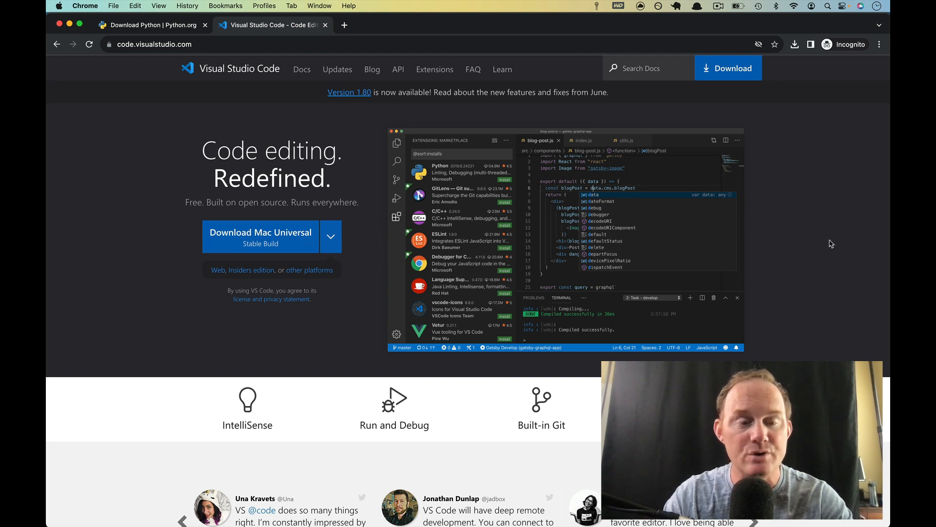
mouse_move(802, 238)
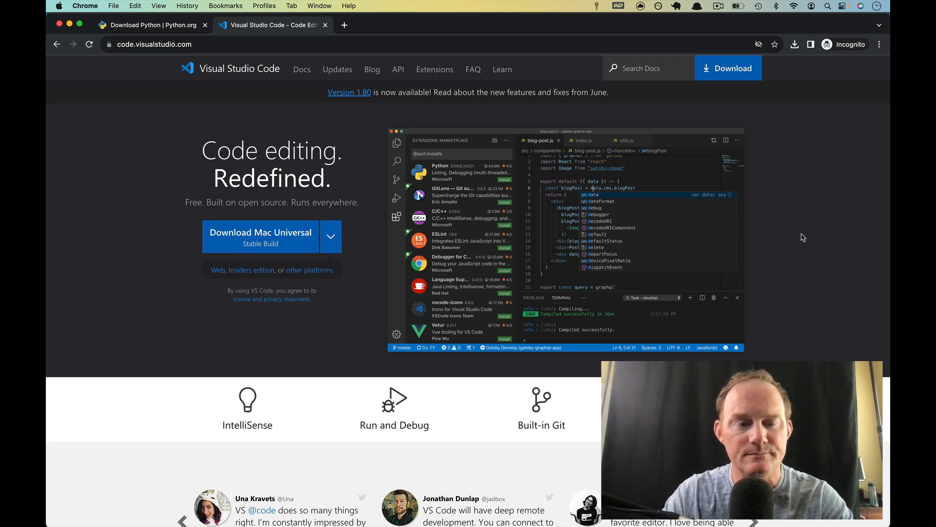
mouse_move(352, 211)
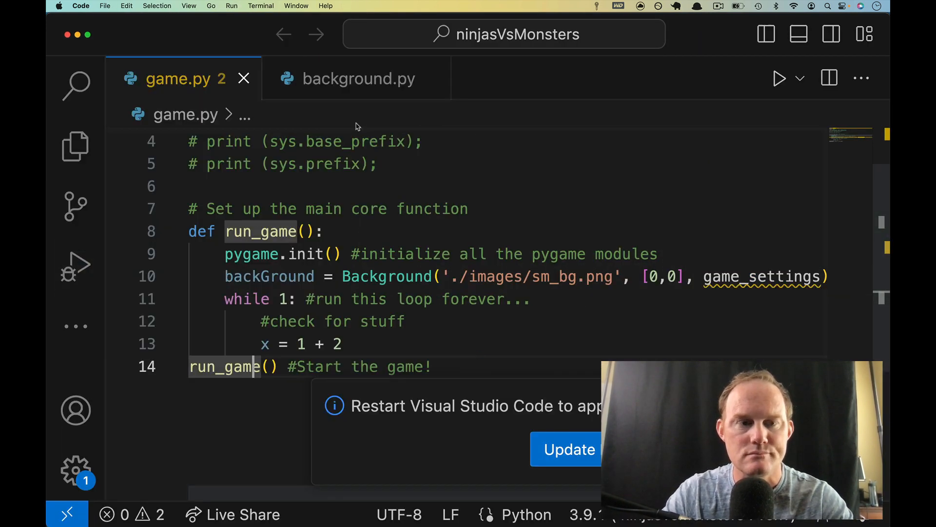
- Open a new Visual Studio Code window via File > New Window and close its Welcome page
click(104, 6)
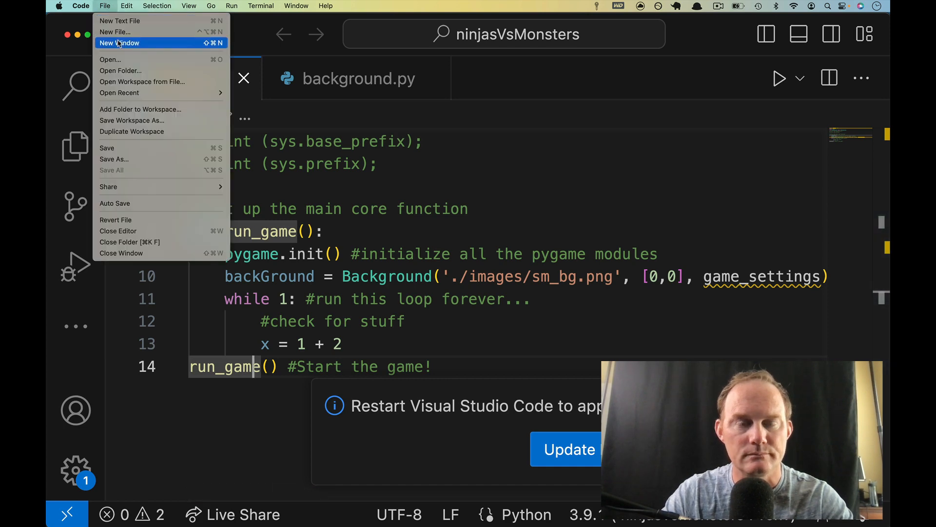
click(119, 42)
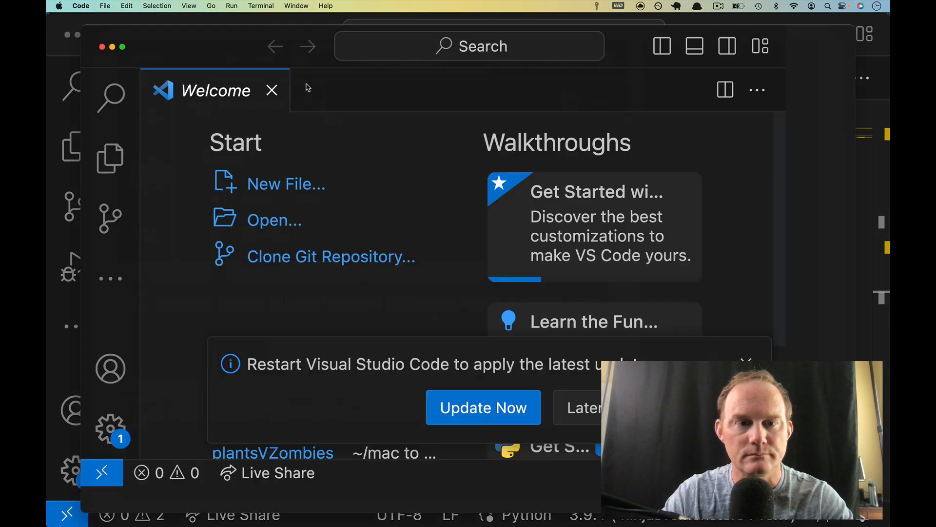
click(273, 89)
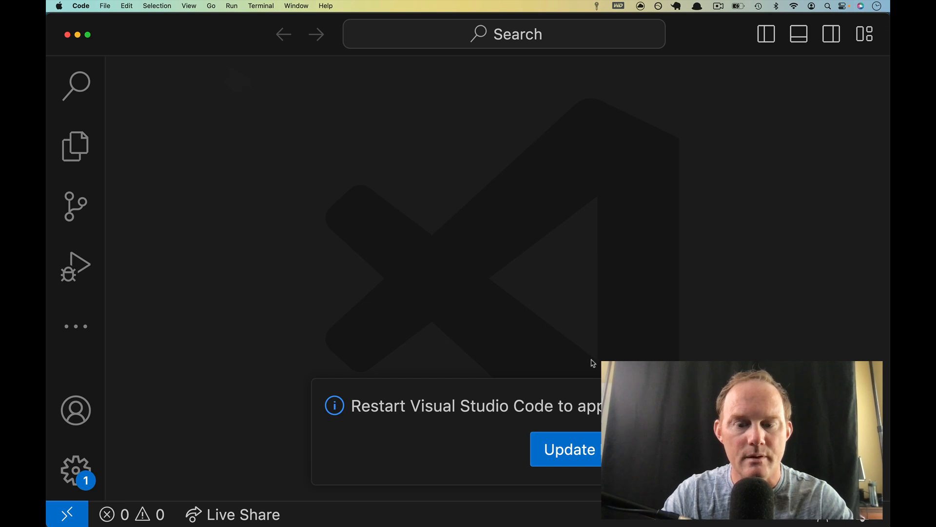